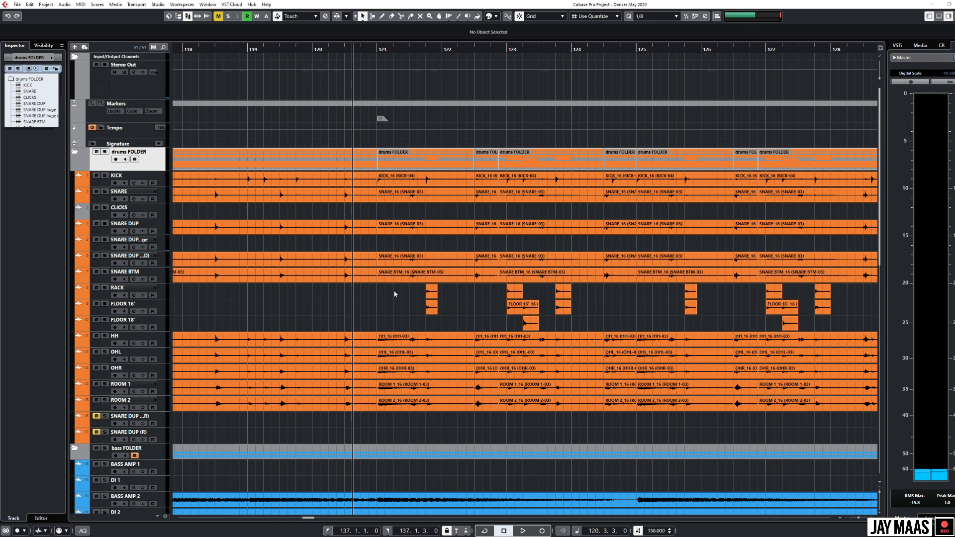
mouse_move(371, 304)
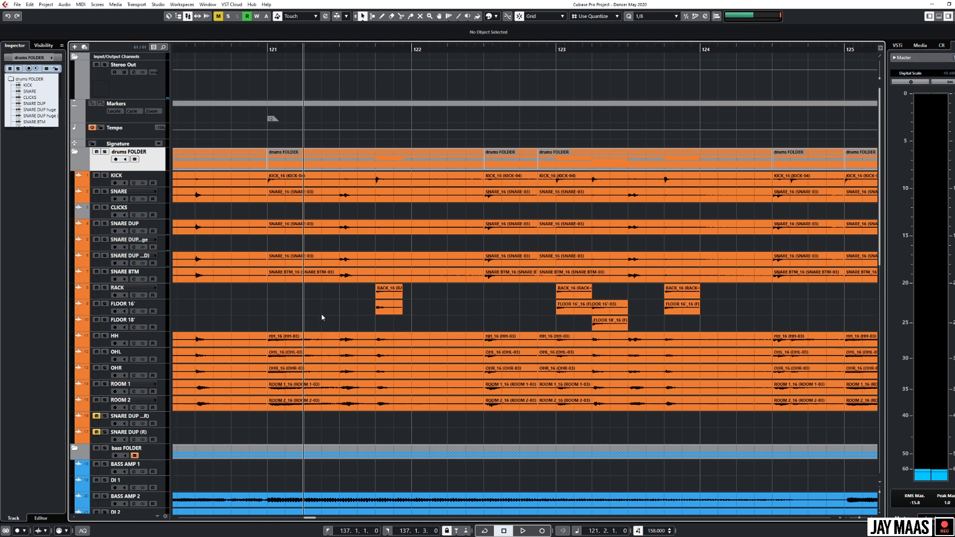
mouse_move(321, 312)
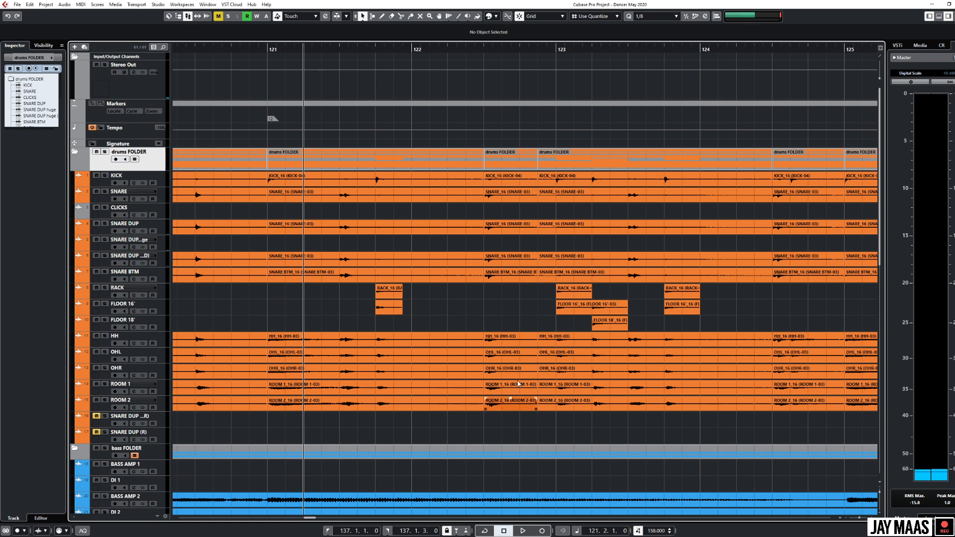
Log into Maastr and select the DANCER MIX wav as a new upload.
scroll("down", 3)
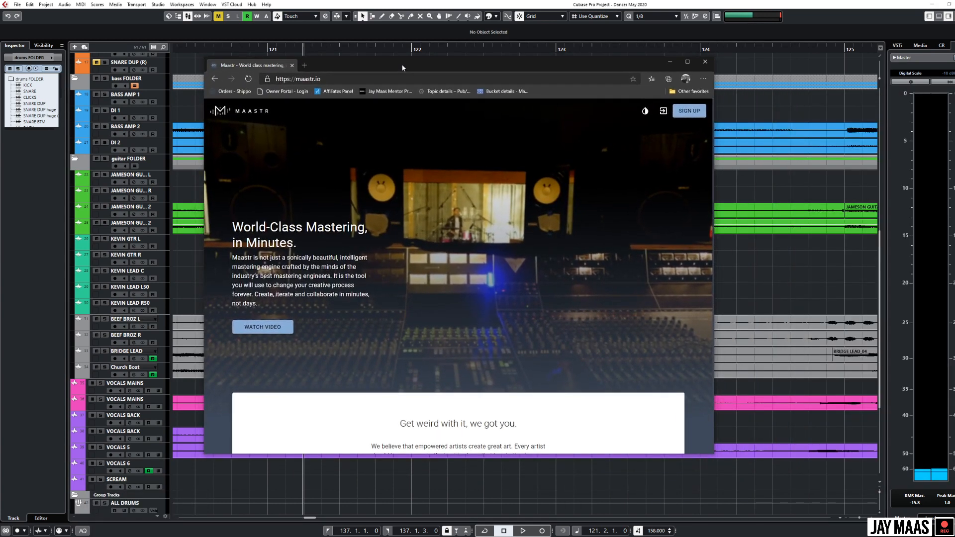
mouse_move(566, 209)
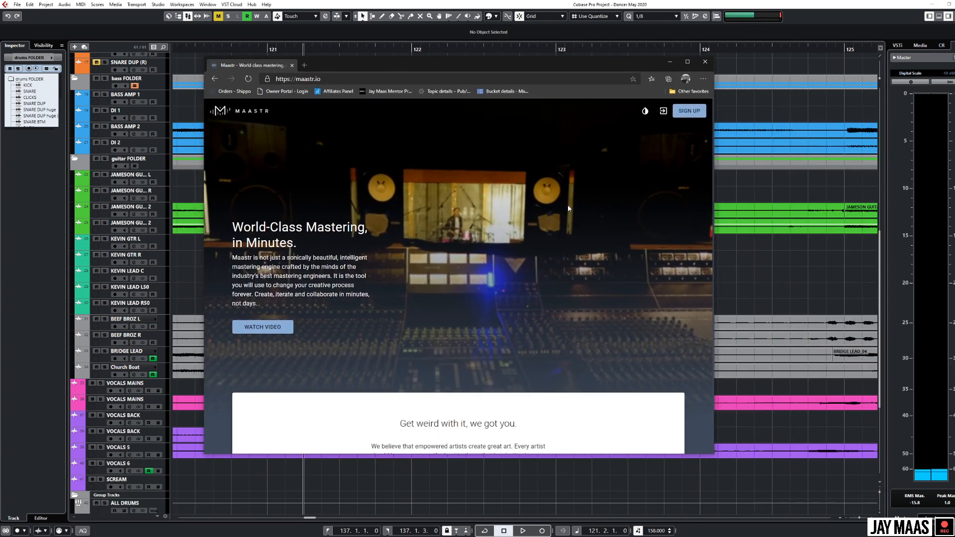
mouse_move(672, 120)
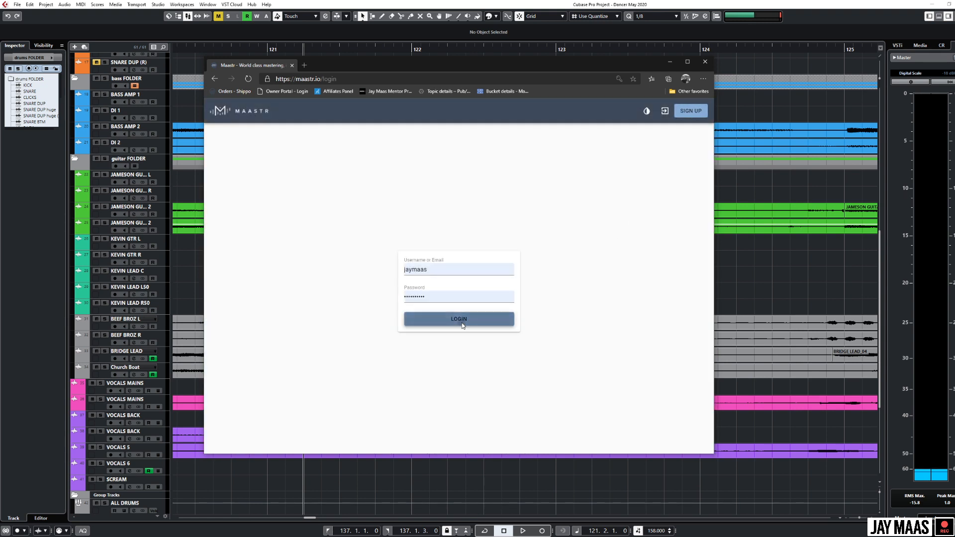
left_click(458, 318)
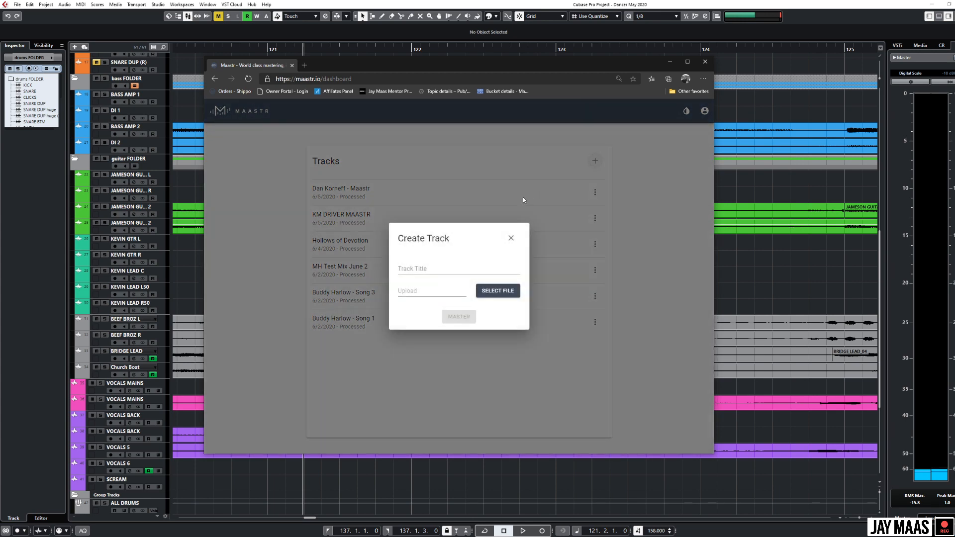
left_click(498, 291)
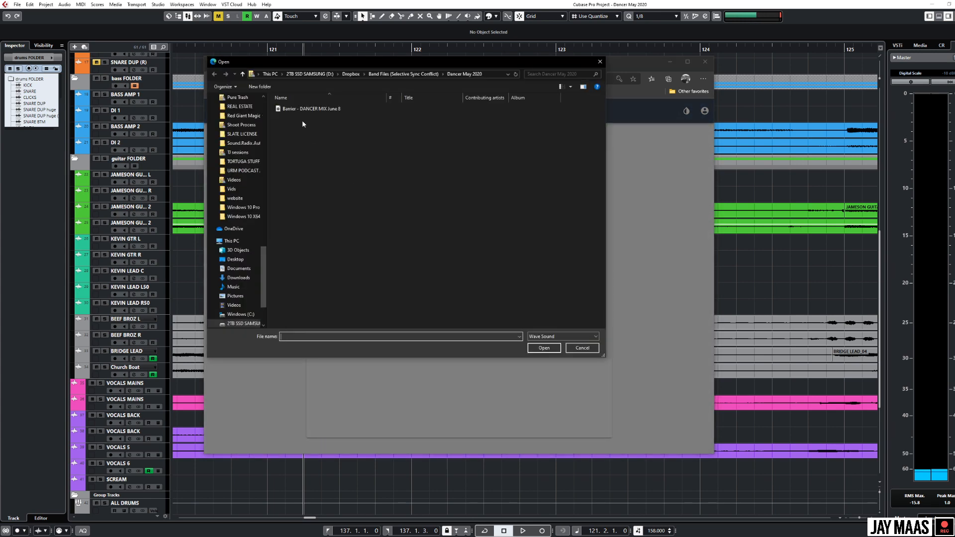
left_click(311, 109)
type("D")
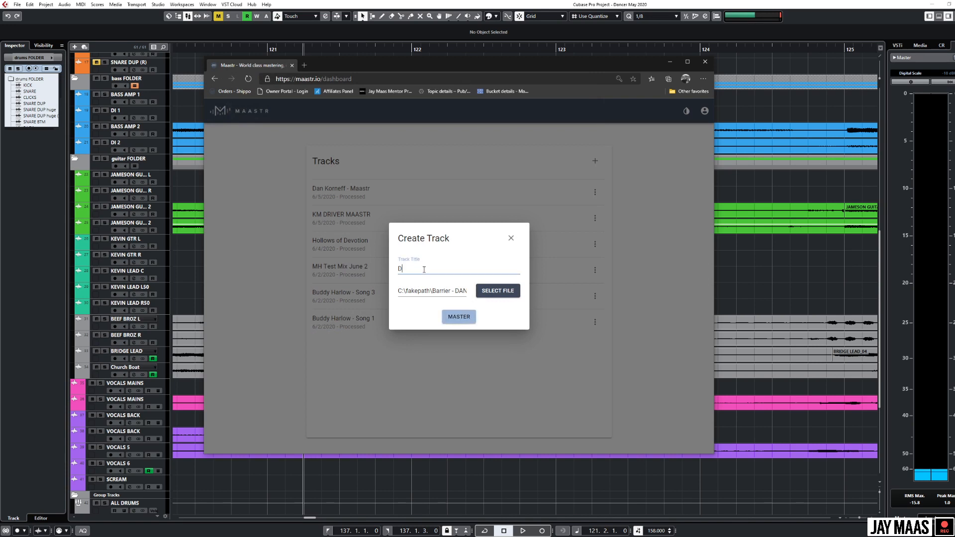
Title the track 'Dancer Rough Mix' and start mastering it.
type("ancer Rough Mix")
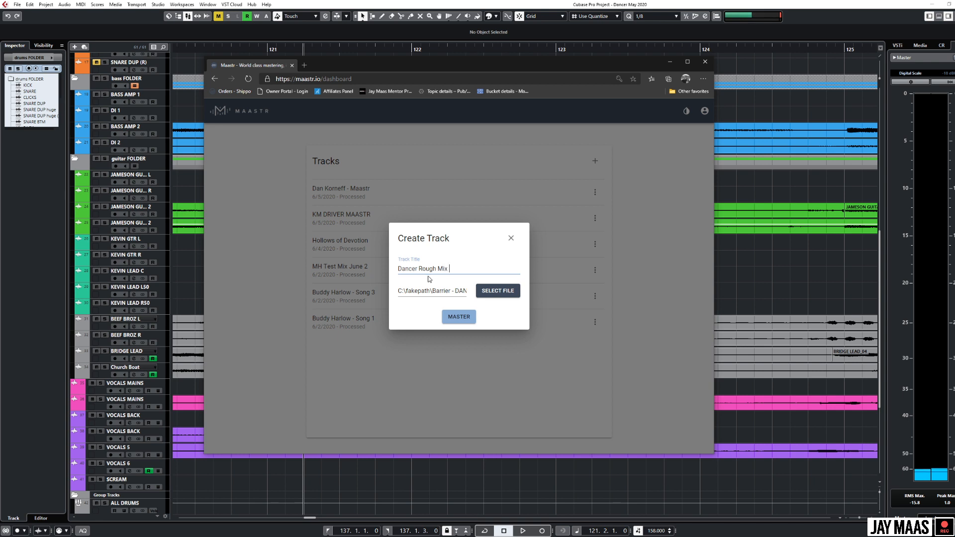
left_click(458, 316)
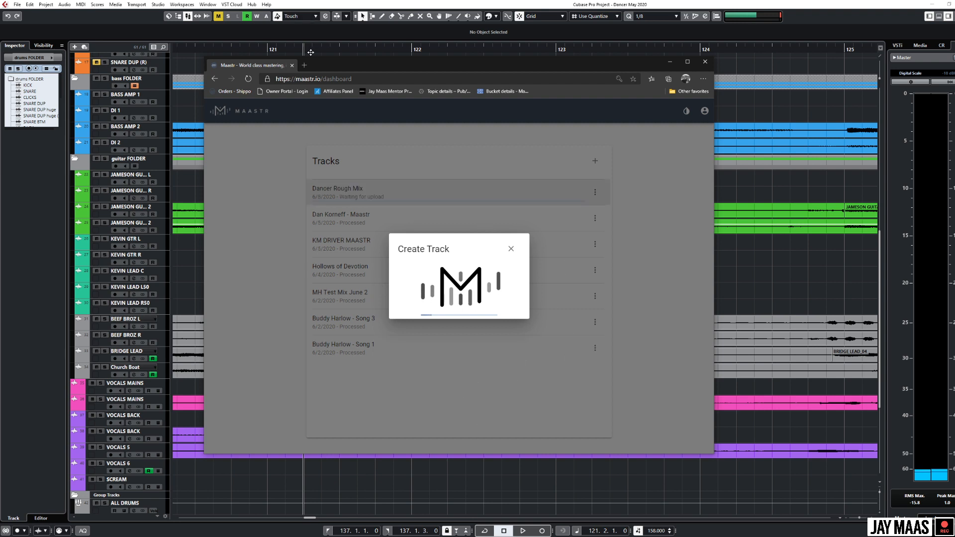
mouse_move(523, 243)
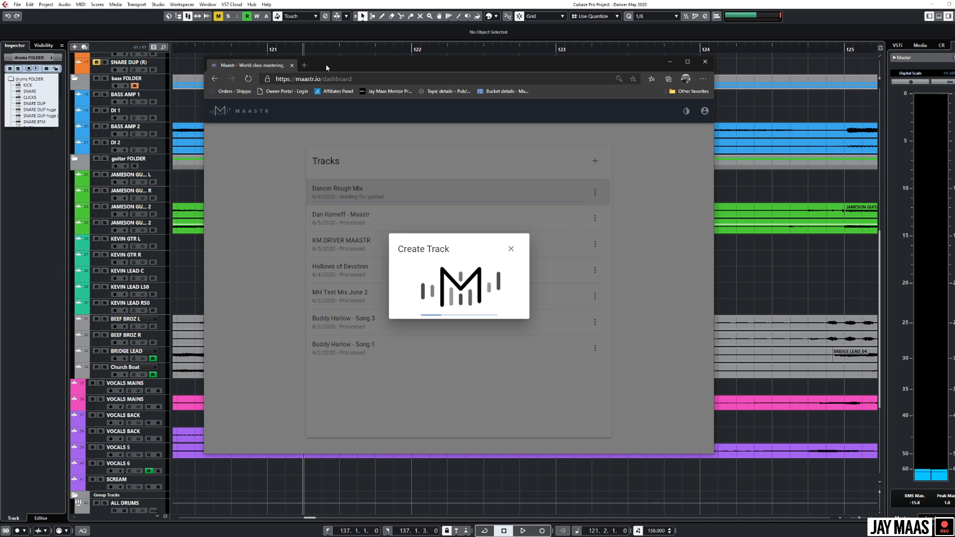
left_click(704, 62)
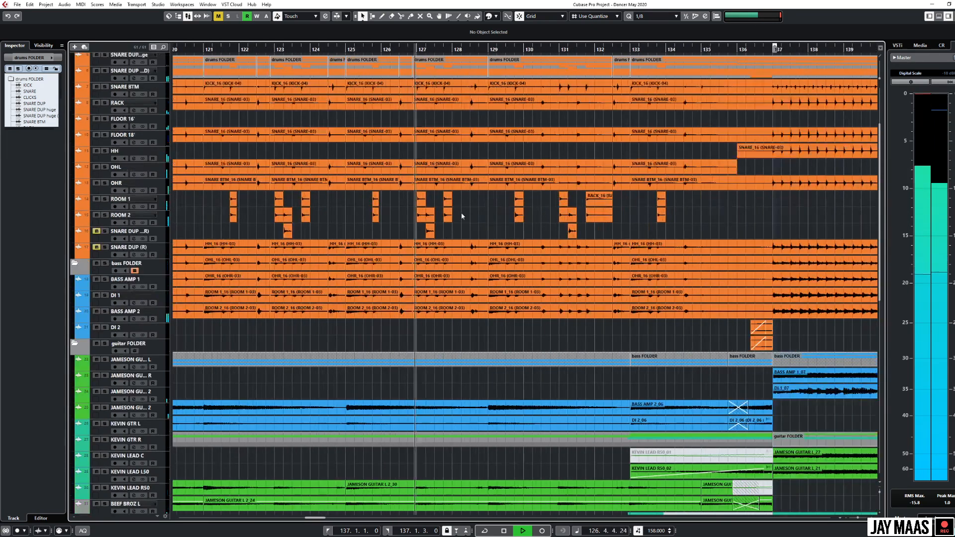
scroll("down", 3)
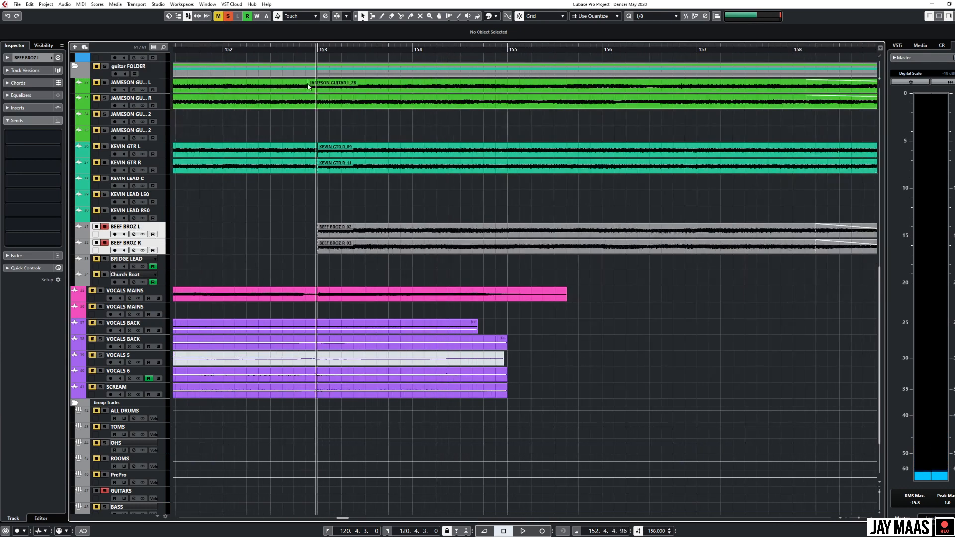
left_click(522, 530)
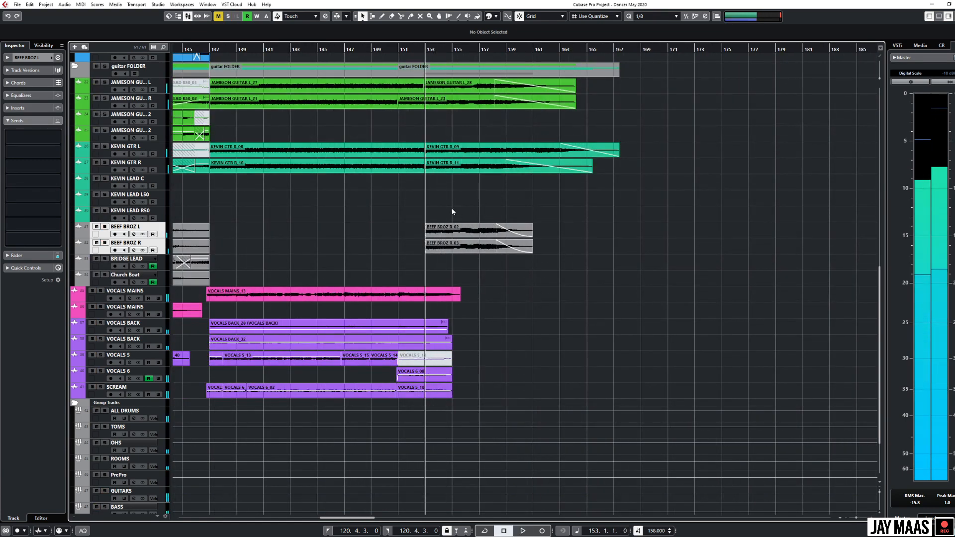
scroll("left", 3)
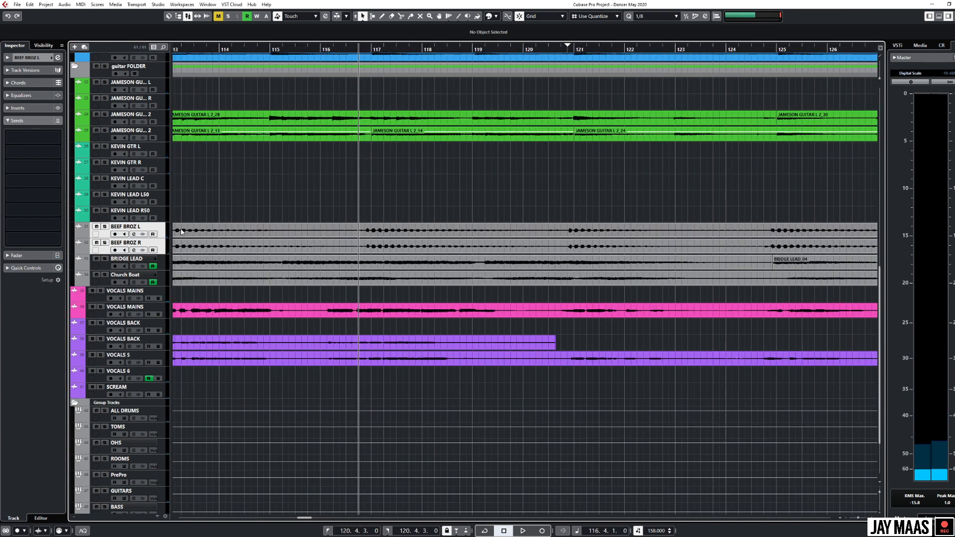
left_click(522, 530)
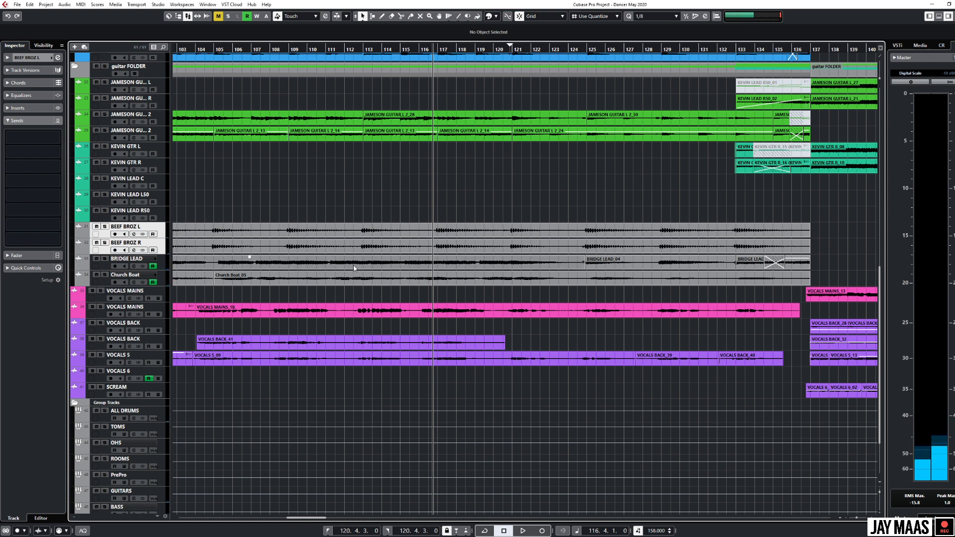
left_click(125, 275)
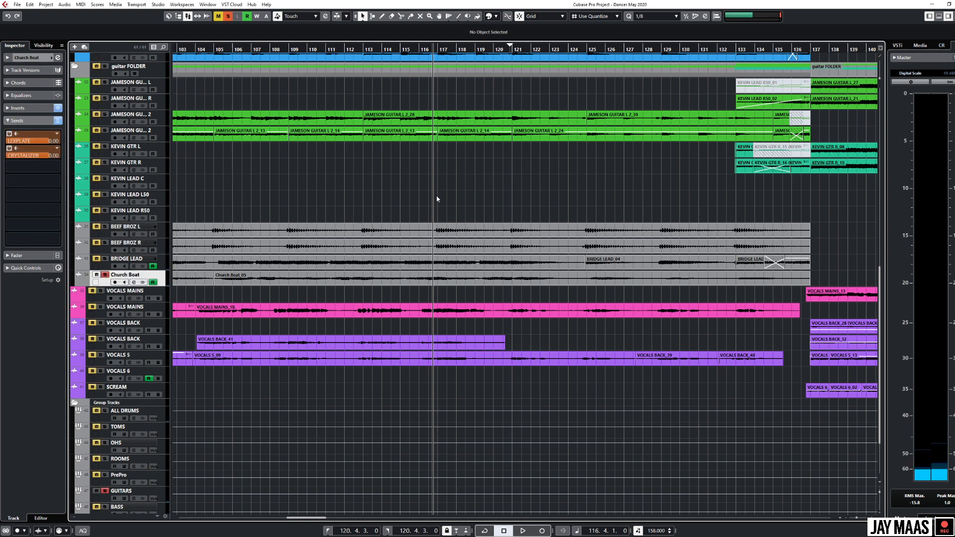
left_click(521, 530)
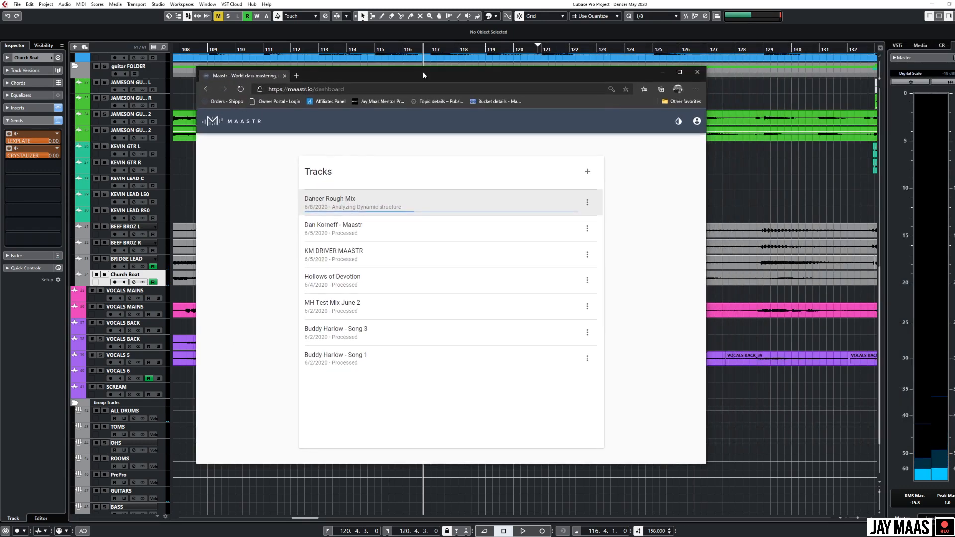
mouse_move(336, 80)
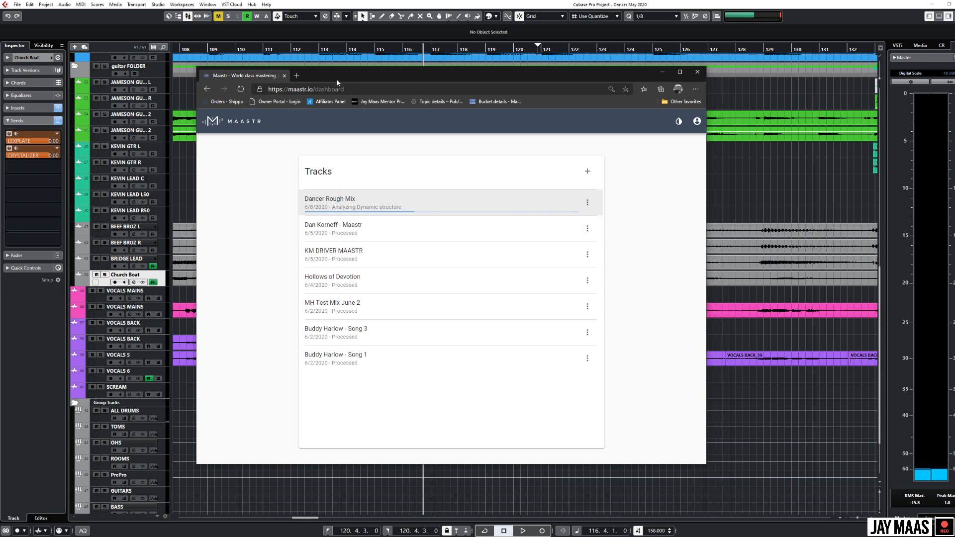
left_click(698, 72)
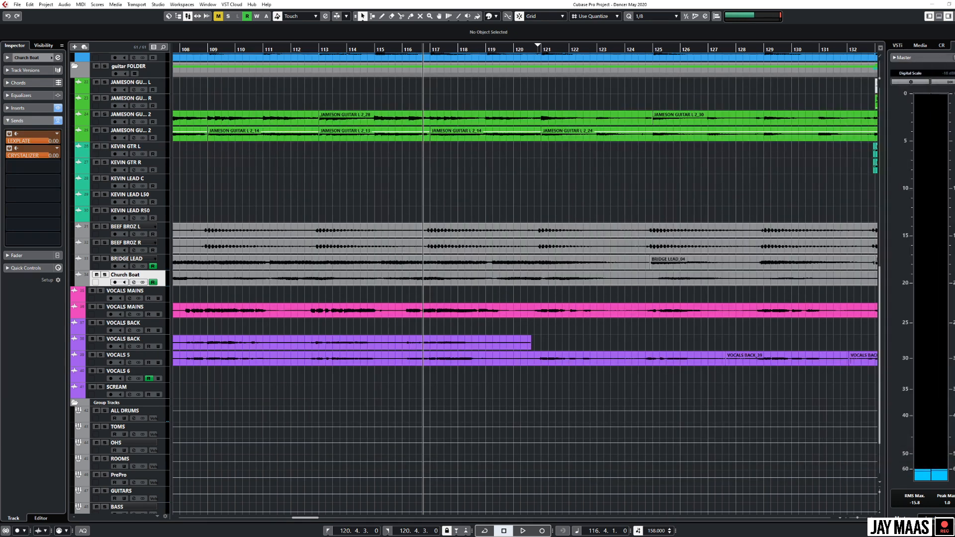
mouse_move(419, 175)
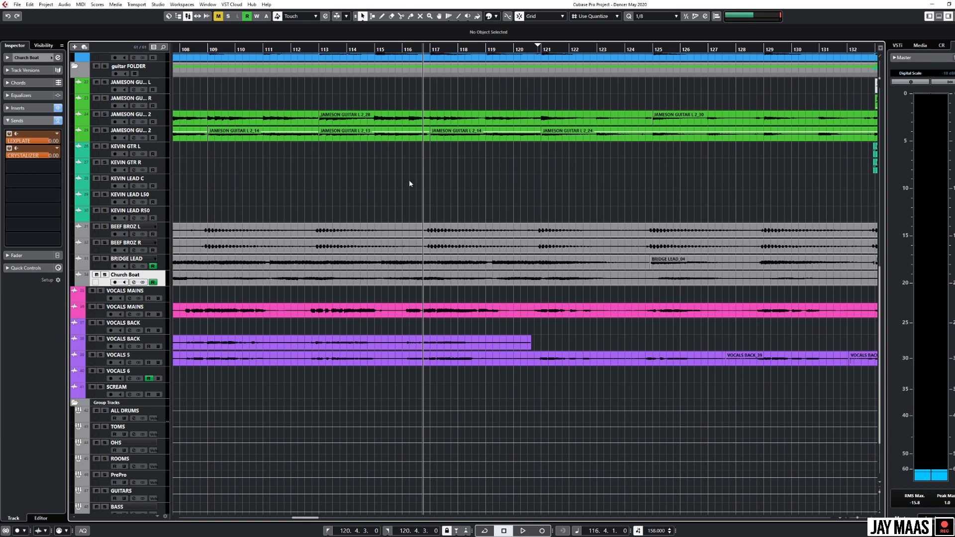
left_click(520, 530)
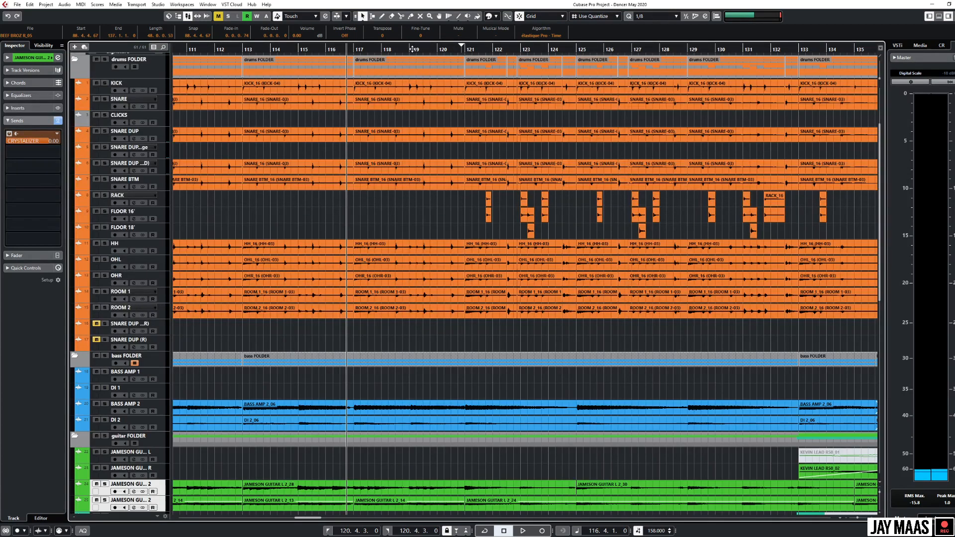
scroll("right", 3)
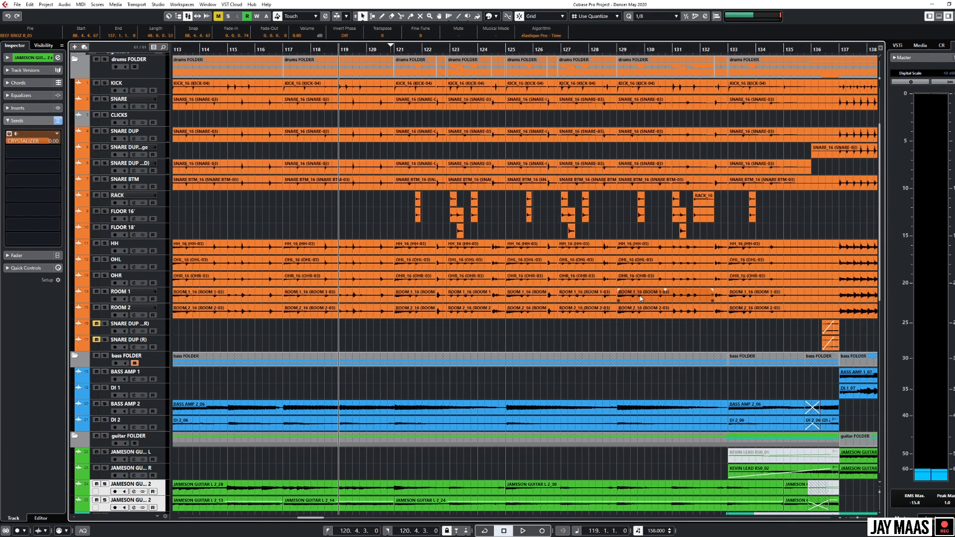
left_click(521, 531)
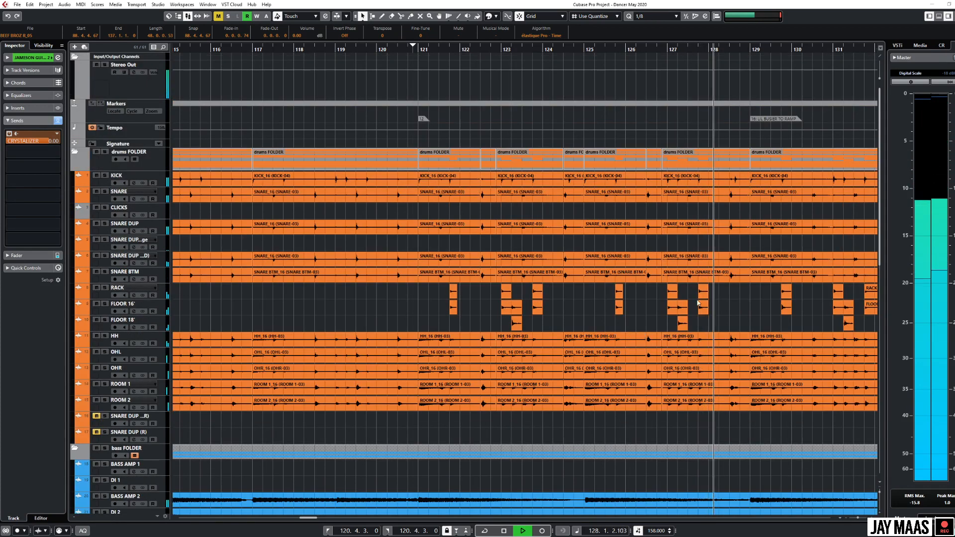
scroll("down", 3)
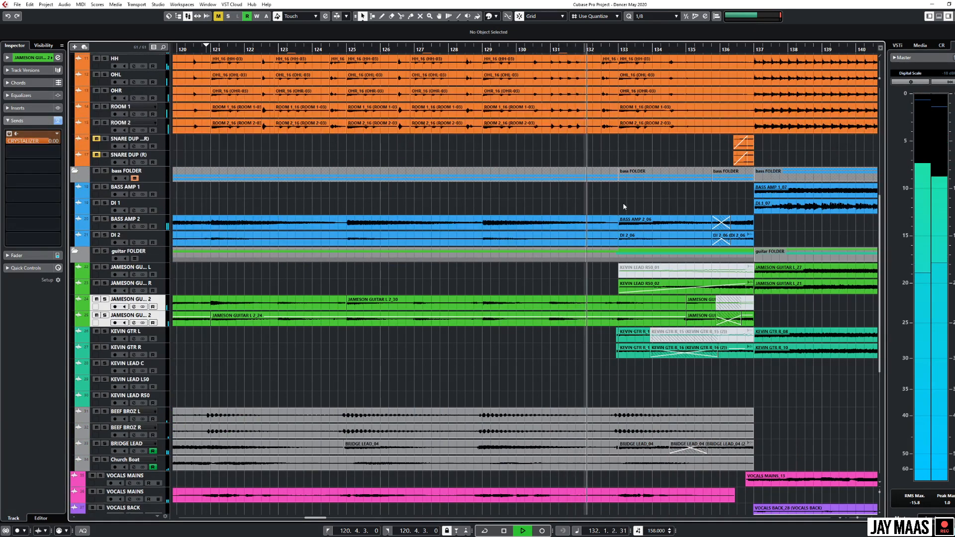
scroll("right", 3)
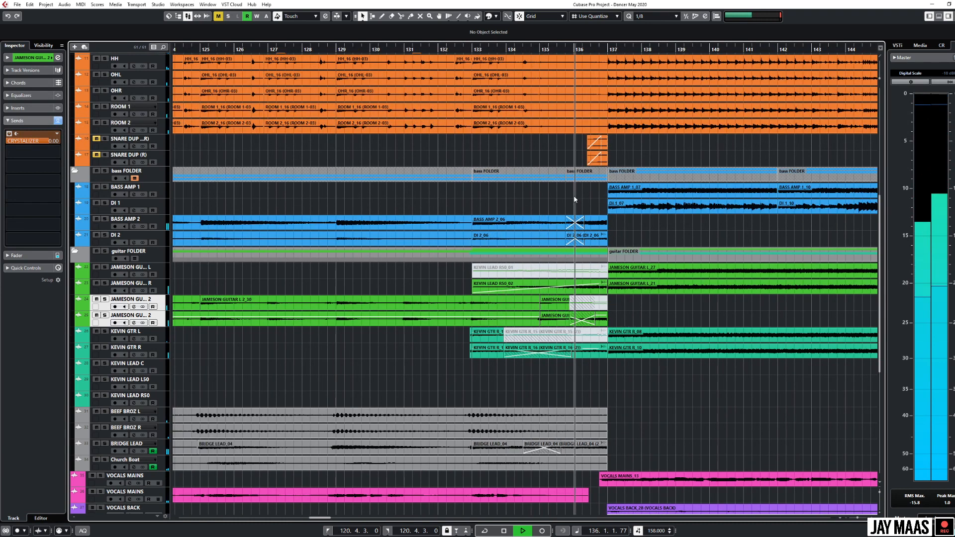
scroll("down", 3)
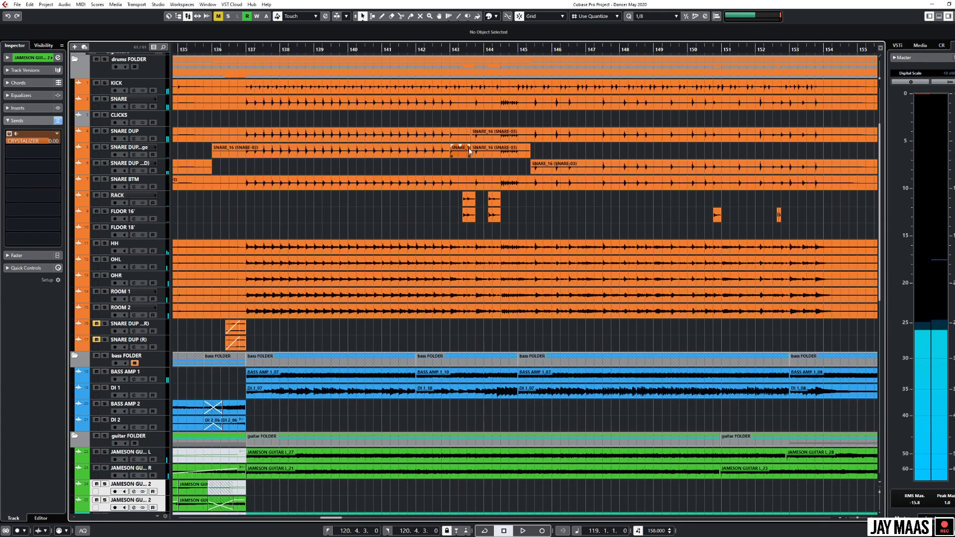
scroll("left", 3)
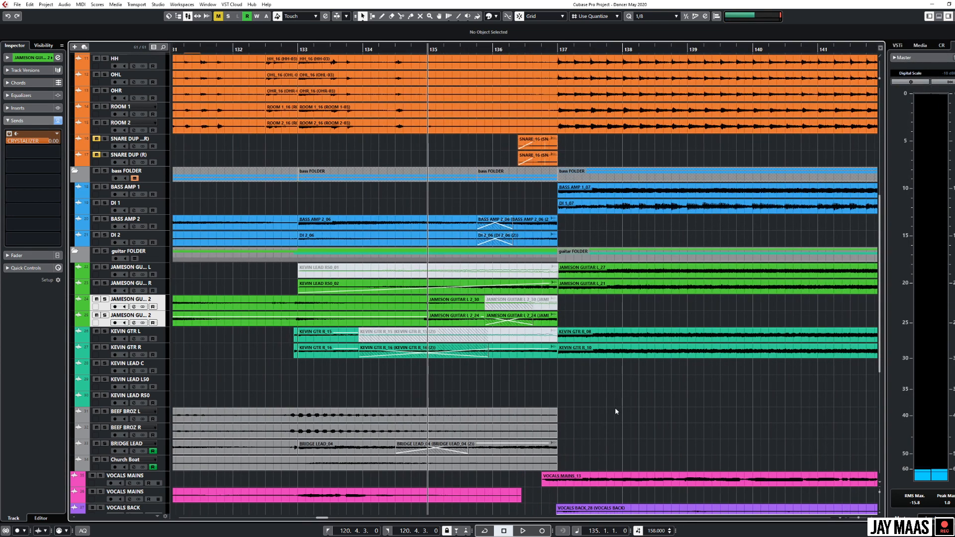
left_click(523, 530)
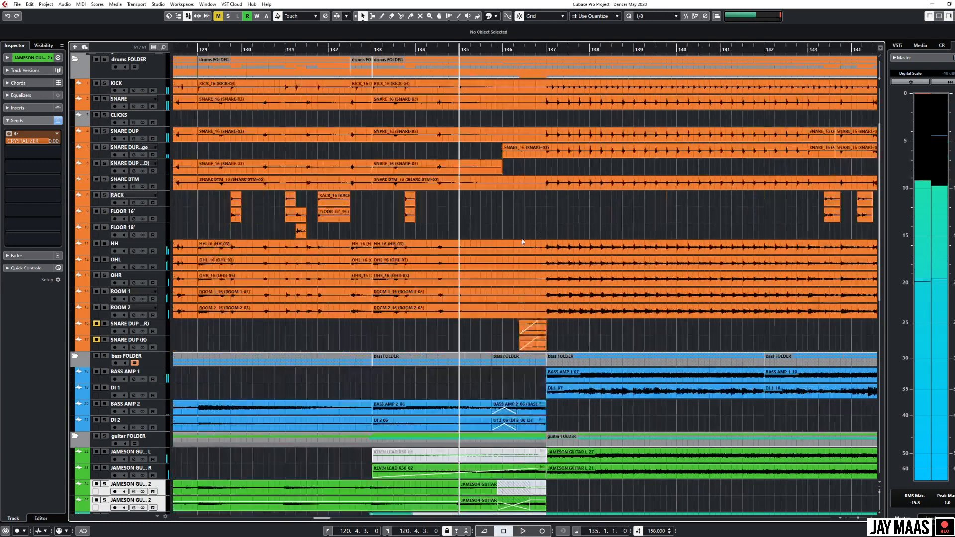
scroll("right", 3)
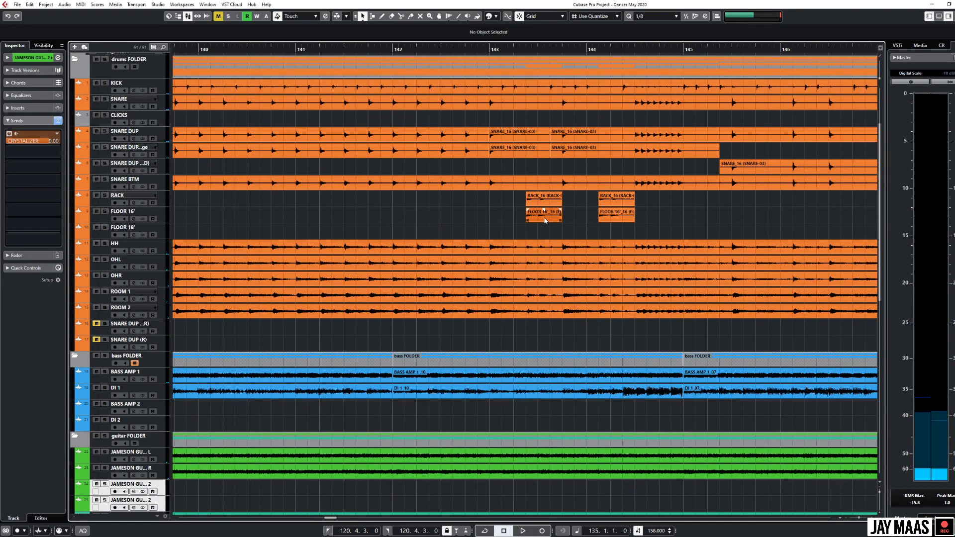
scroll("left", 3)
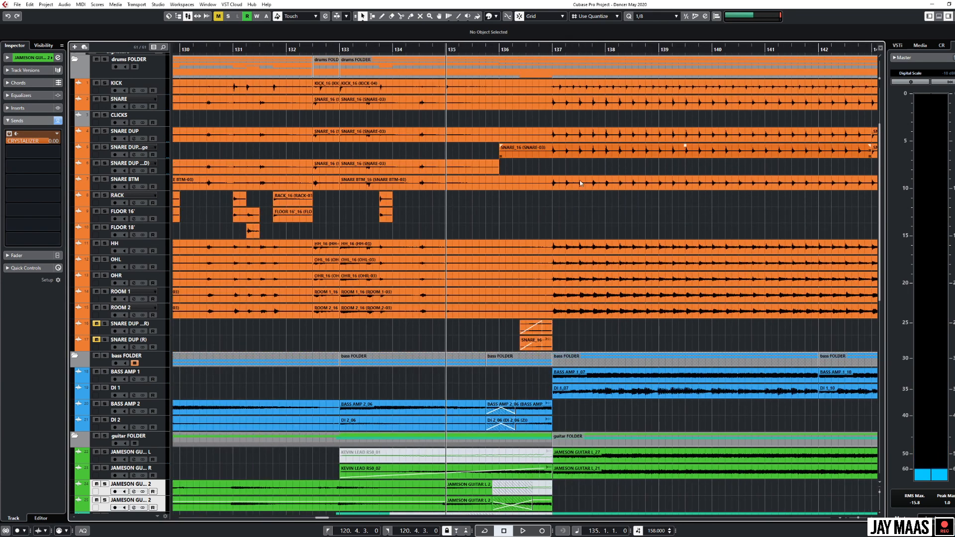
scroll("right", 3)
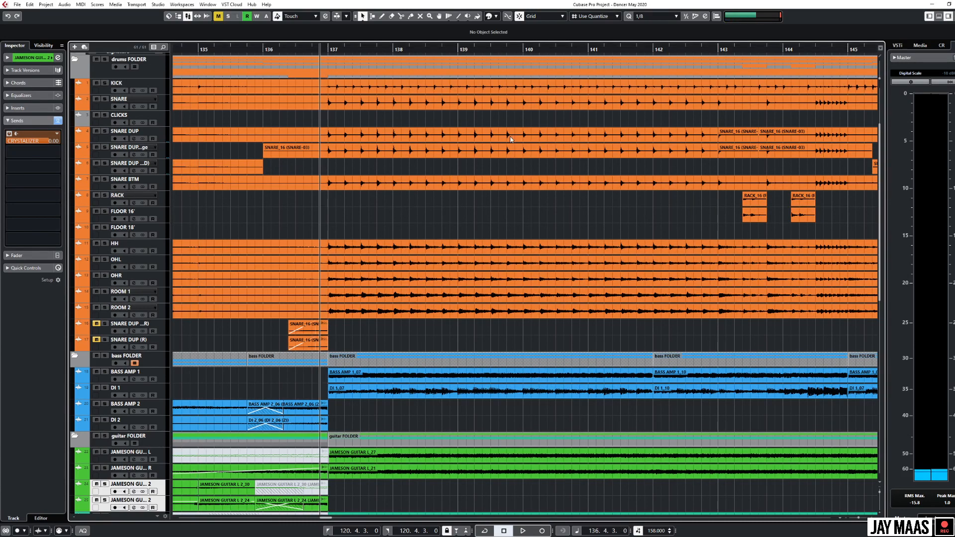
mouse_move(401, 204)
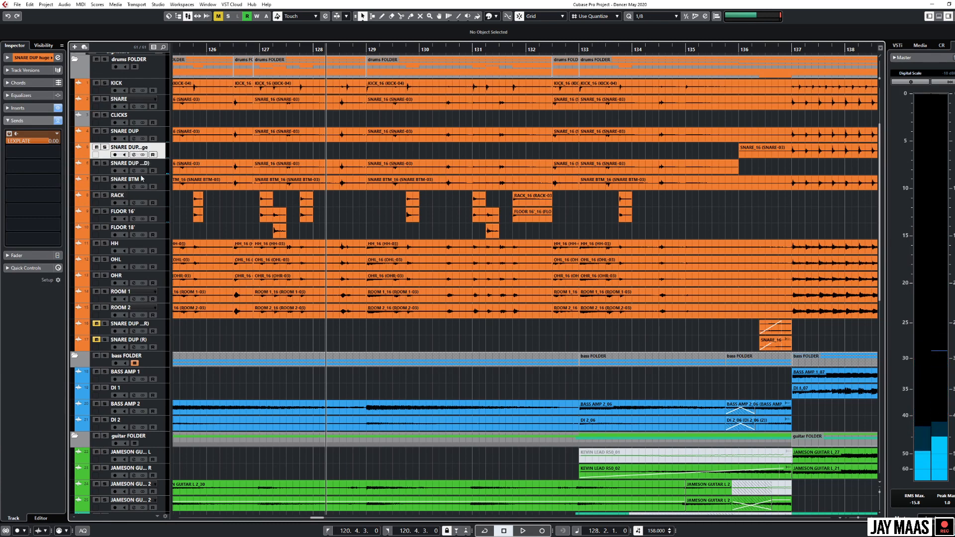
left_click(125, 162)
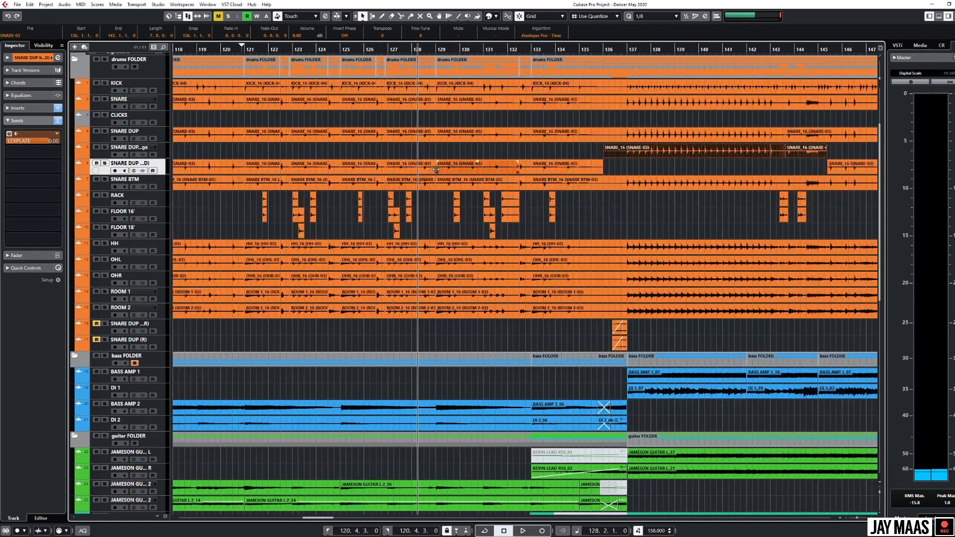
mouse_move(918, 24)
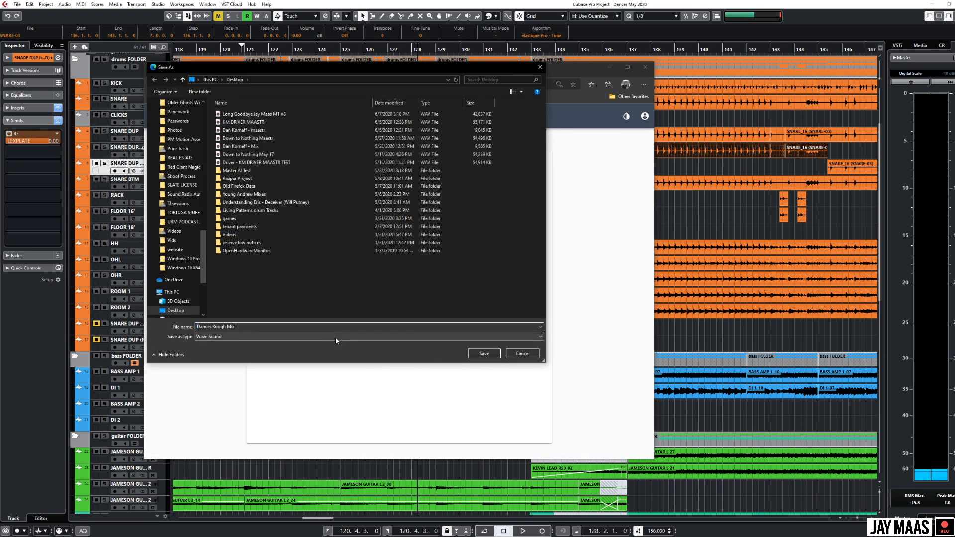
Save the master as 'Dancer Rough Mix Maastr' WAV to the Desktop.
type("Maastr")
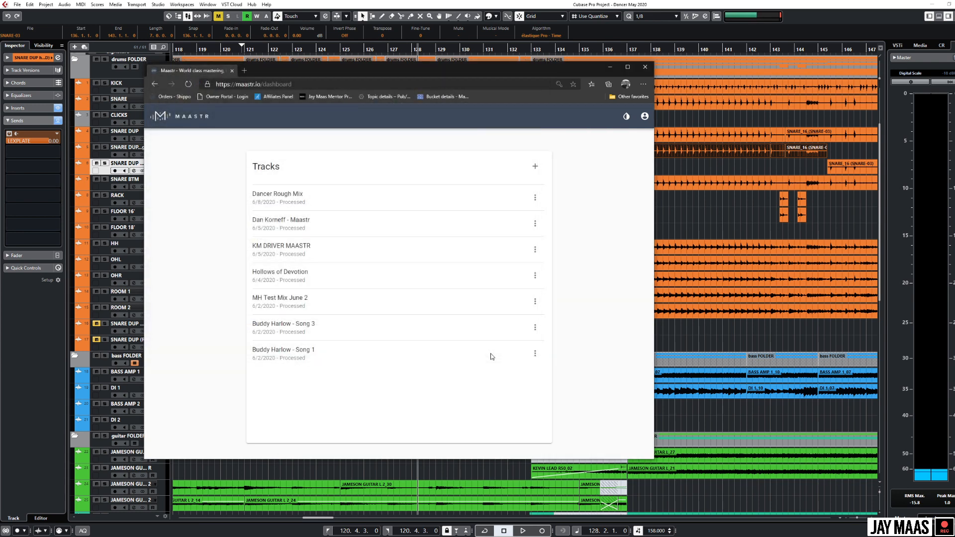
left_click(278, 196)
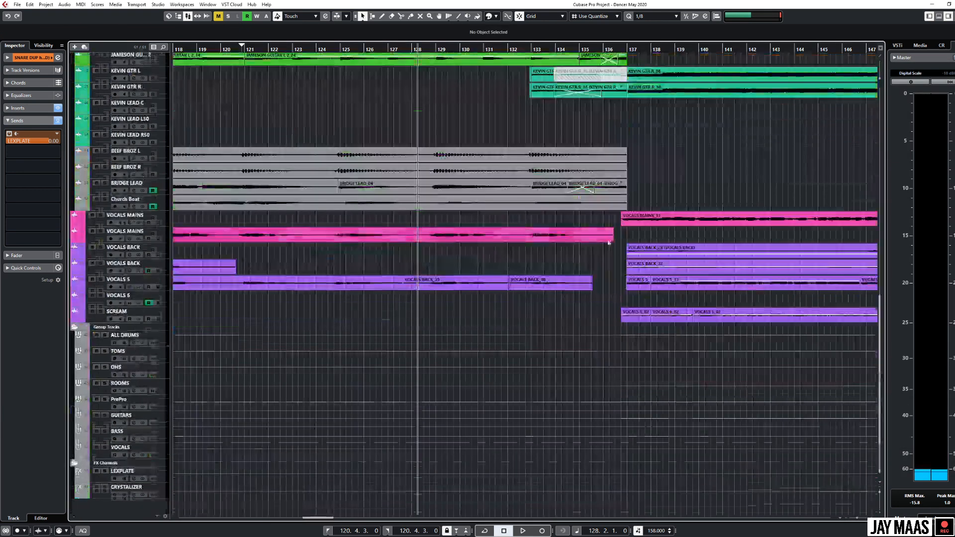
Add a new audio track named MAASTR below the SCREAM track.
right_click(115, 311)
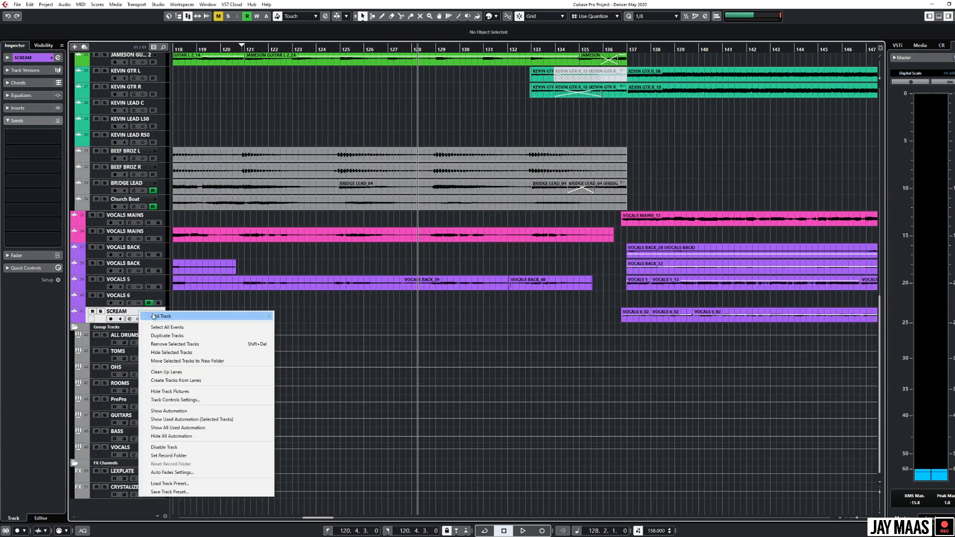
left_click(161, 317)
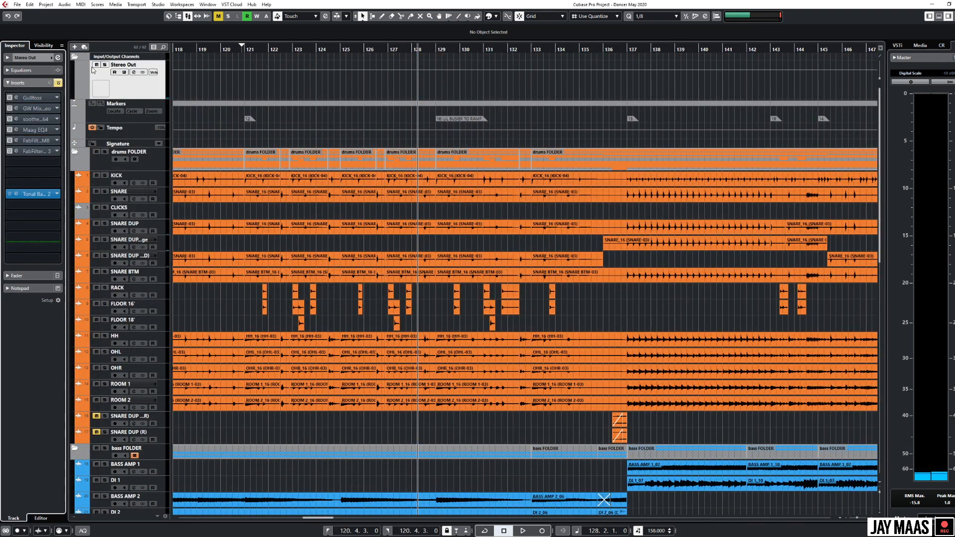
scroll("down", 3)
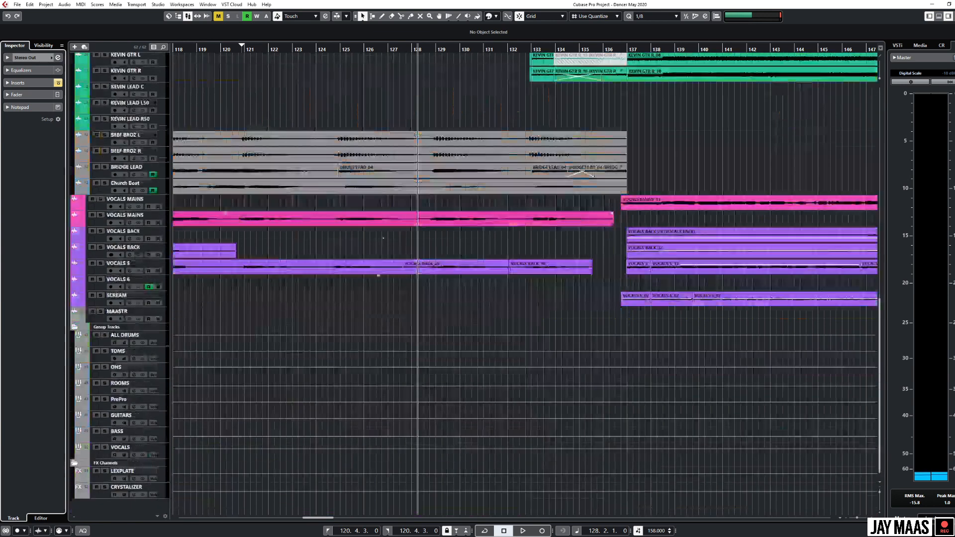
left_click(116, 311)
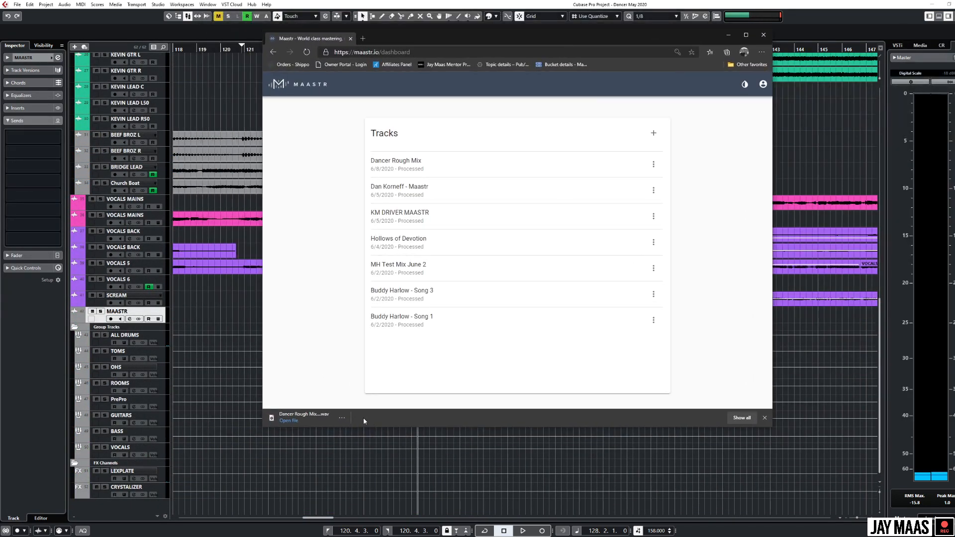
Reveal the downloaded master WAV on the Desktop and bring it onto the MAASTR track.
left_click(342, 416)
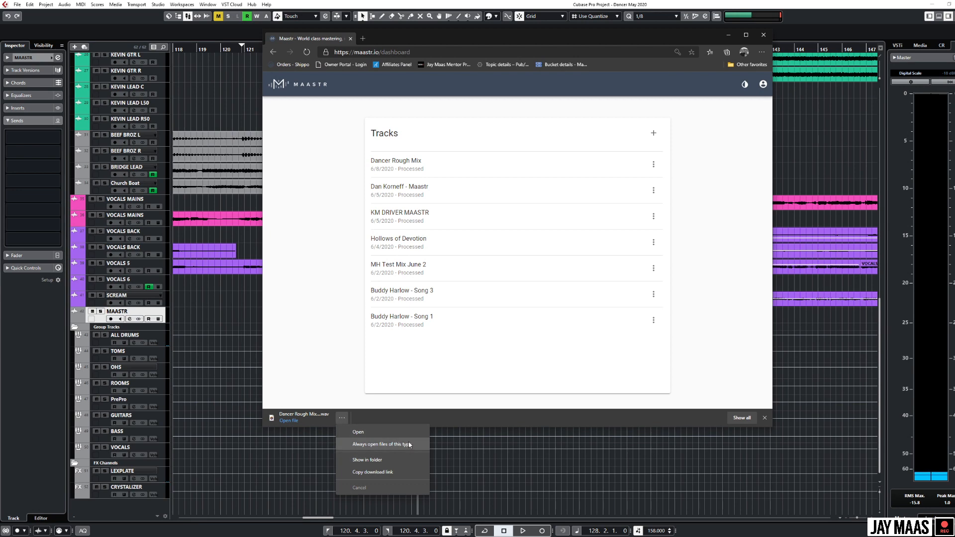
left_click(367, 460)
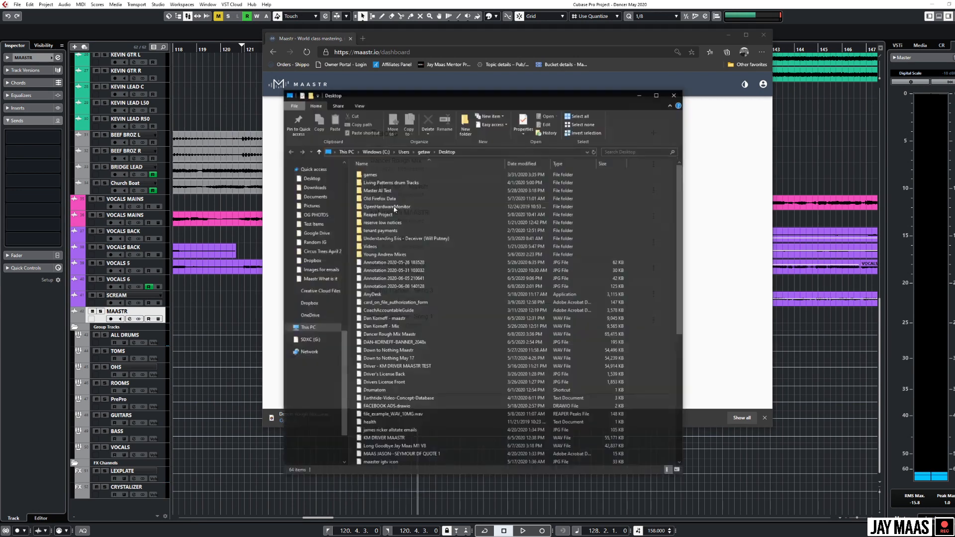
left_click(390, 334)
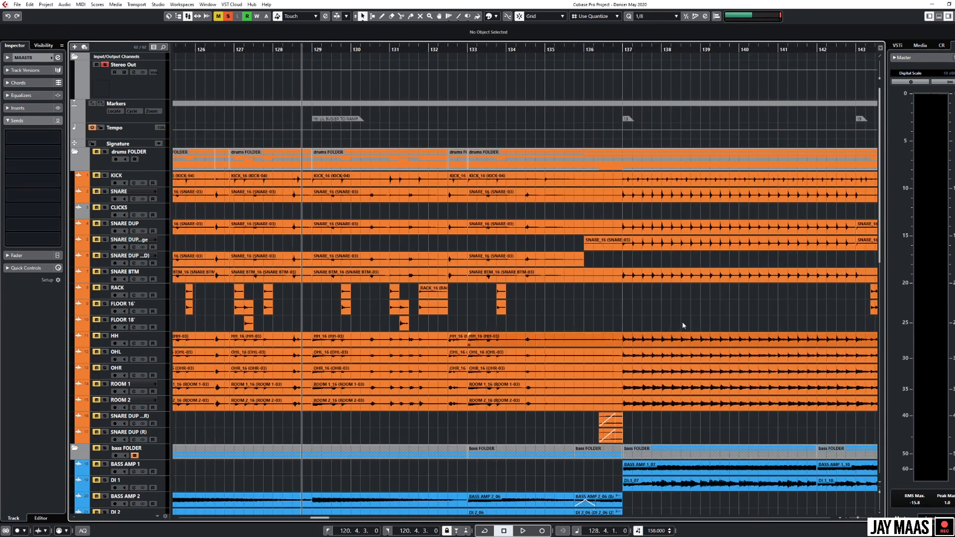
scroll("down", 3)
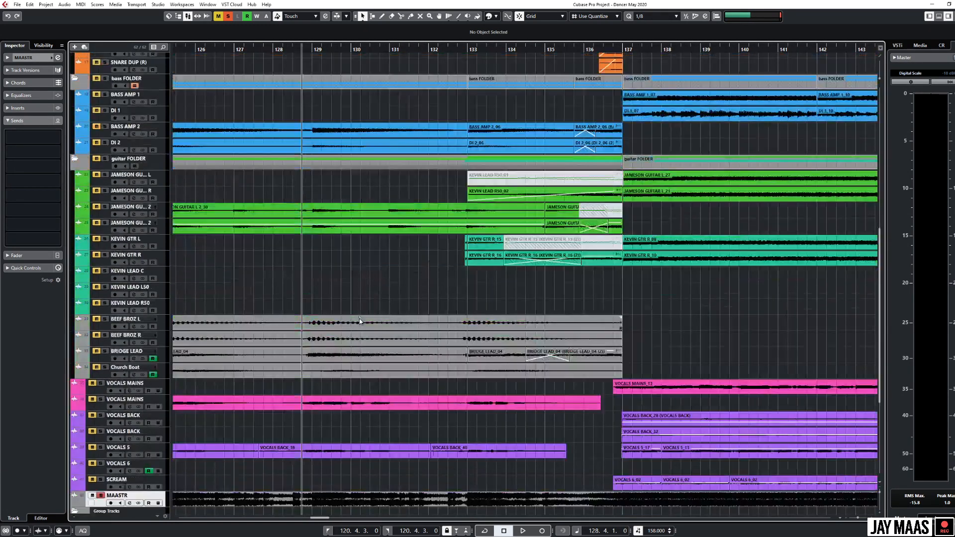
scroll("down", 3)
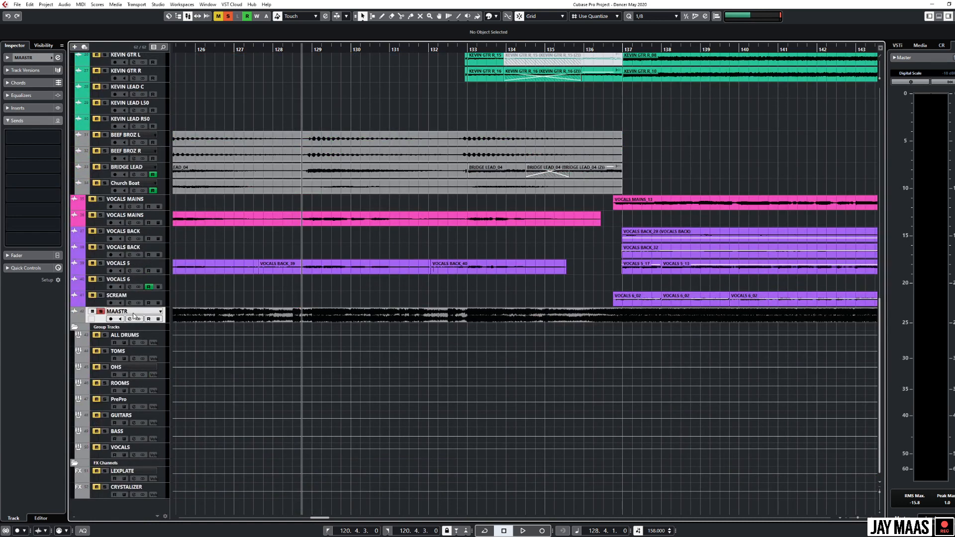
left_click(522, 530)
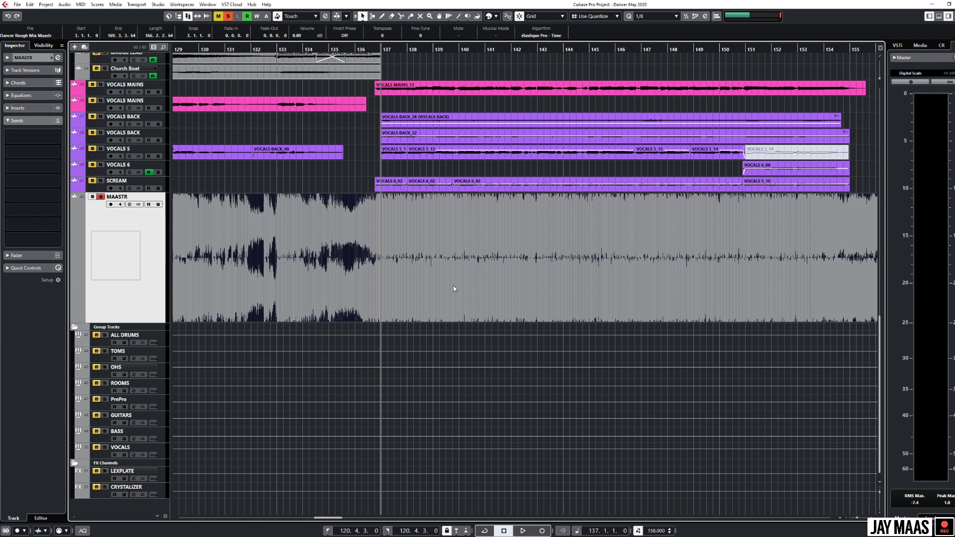
mouse_move(577, 258)
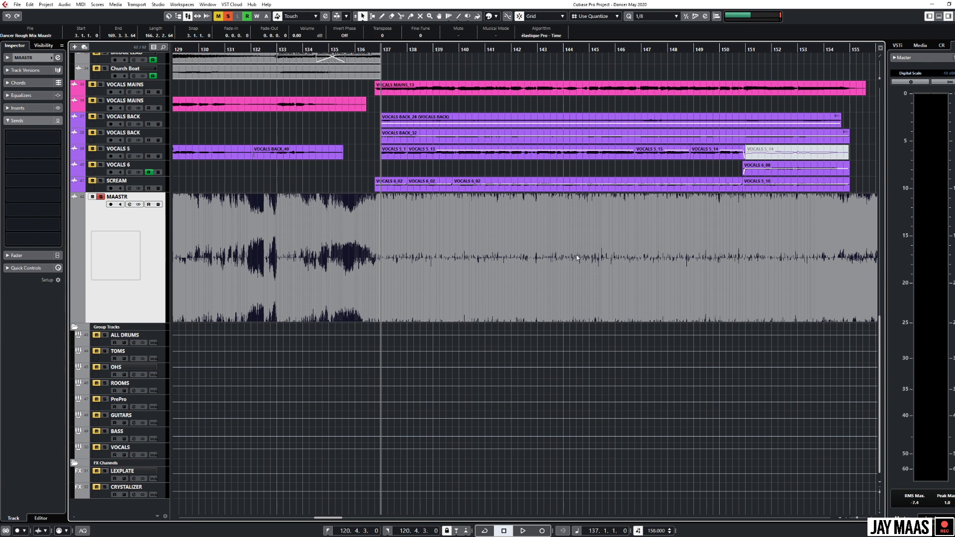
mouse_move(374, 266)
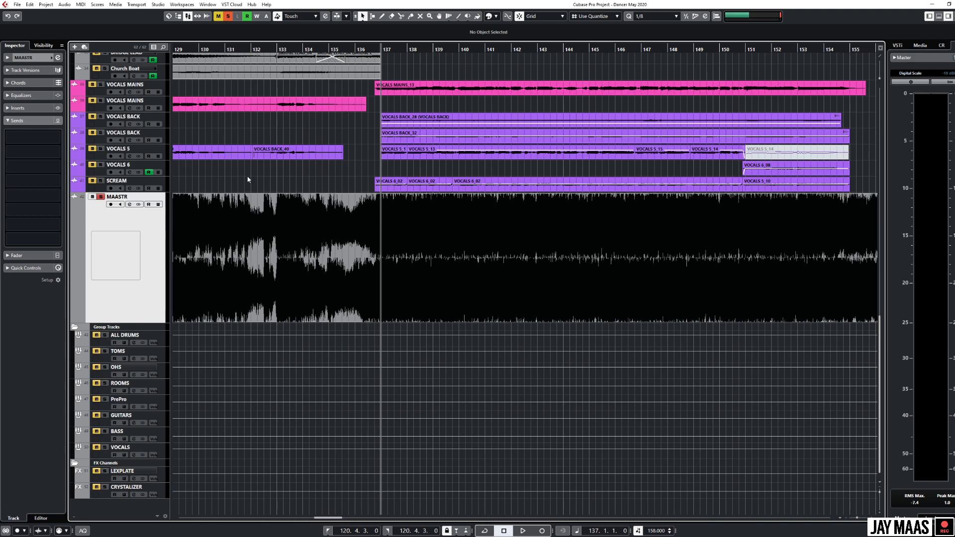
mouse_move(334, 236)
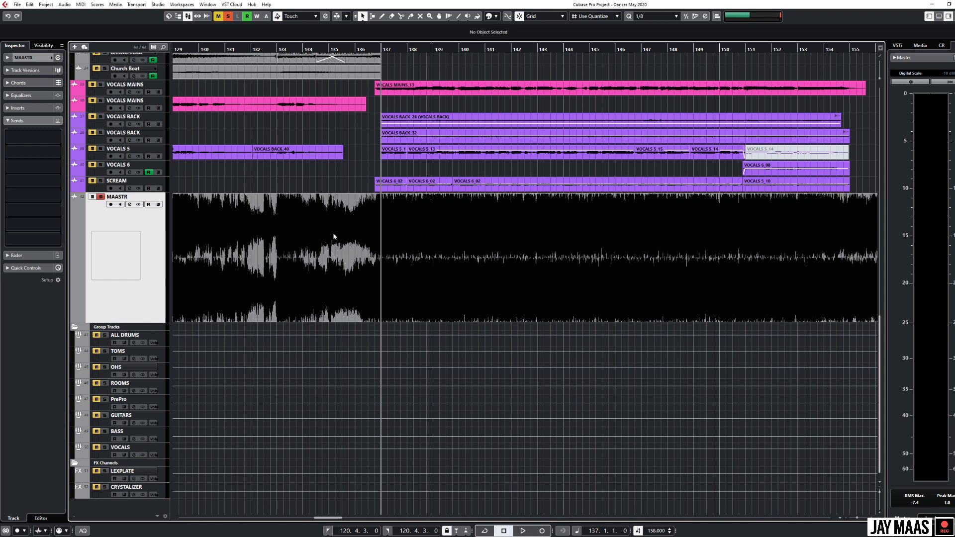